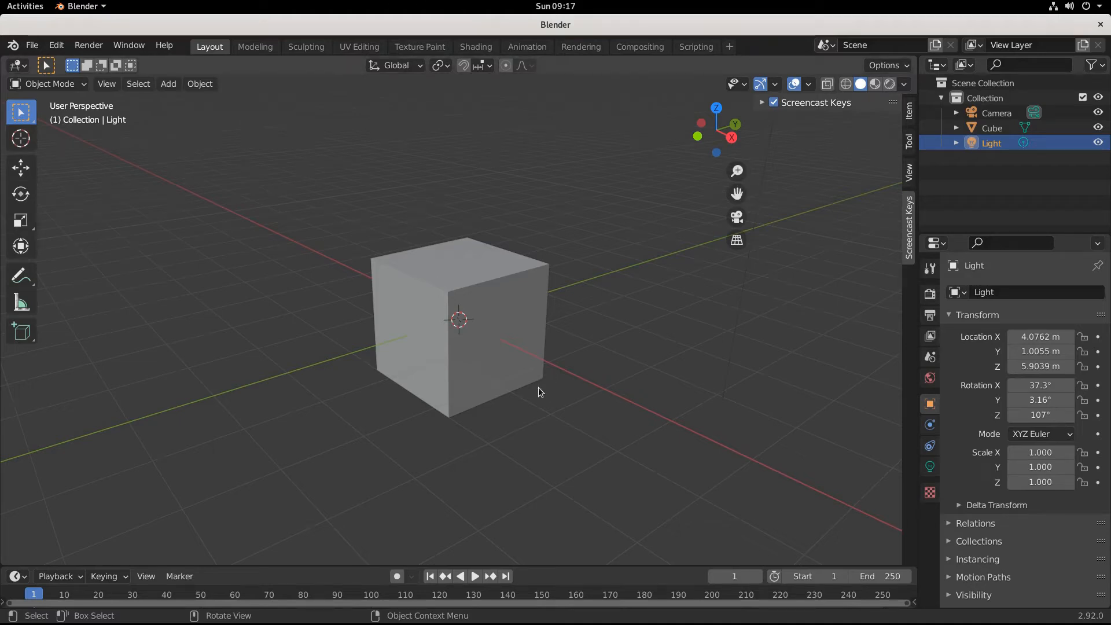
Start a free rotation of the selected cube, then cancel it so it stays unrotated
{"action": "scroll", "scroll_direction": "down", "scroll_amount": 3}
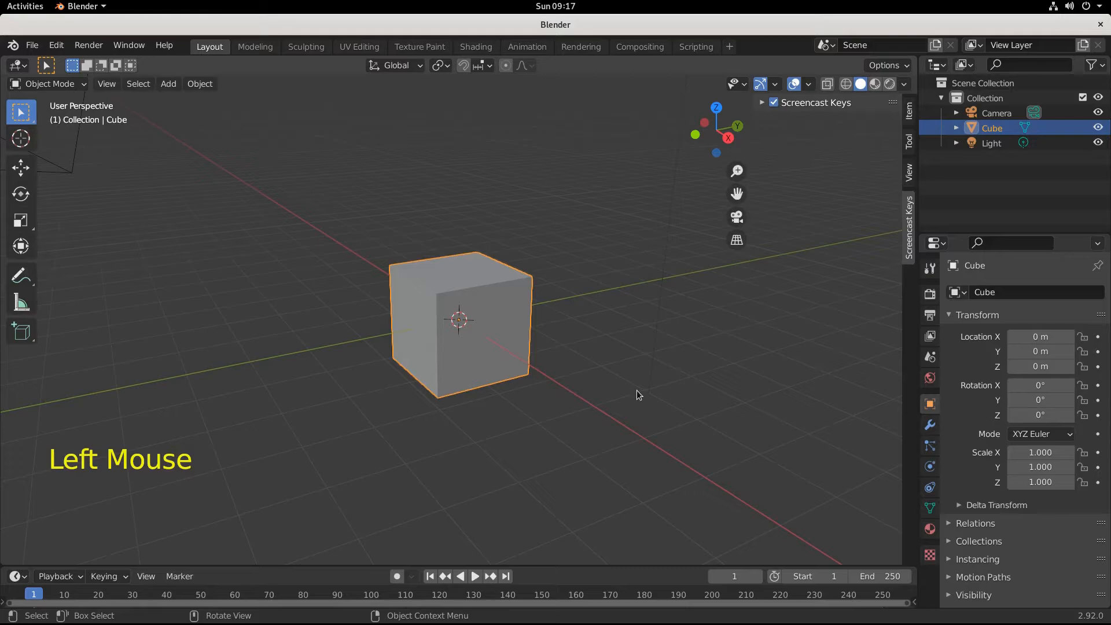
{"action": "key", "text": "r"}
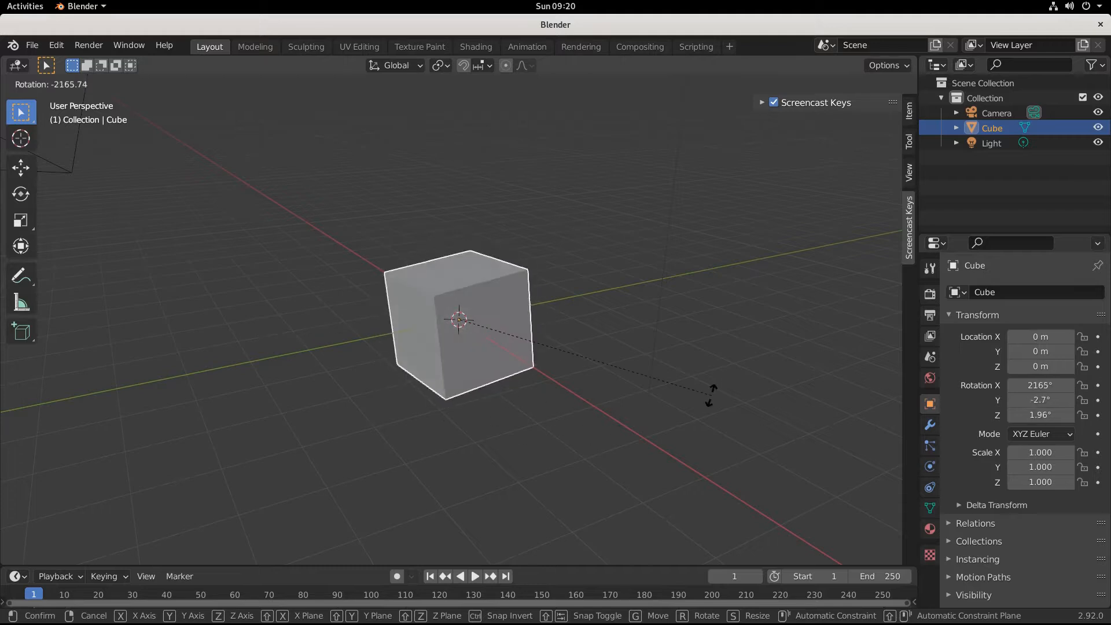
{"action": "key", "text": "Escape"}
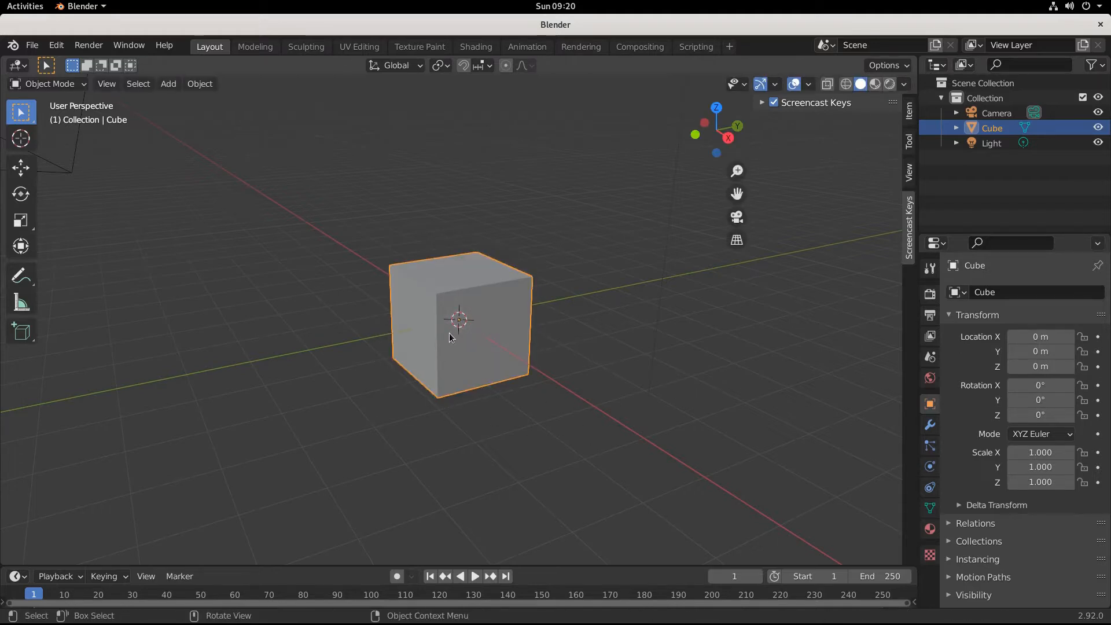
Check the pivot options, view the cube from front and right, then enter Edit Mode
{"action": "left_click_drag", "start_coordinate": [453, 334], "coordinate": [489, 412]}
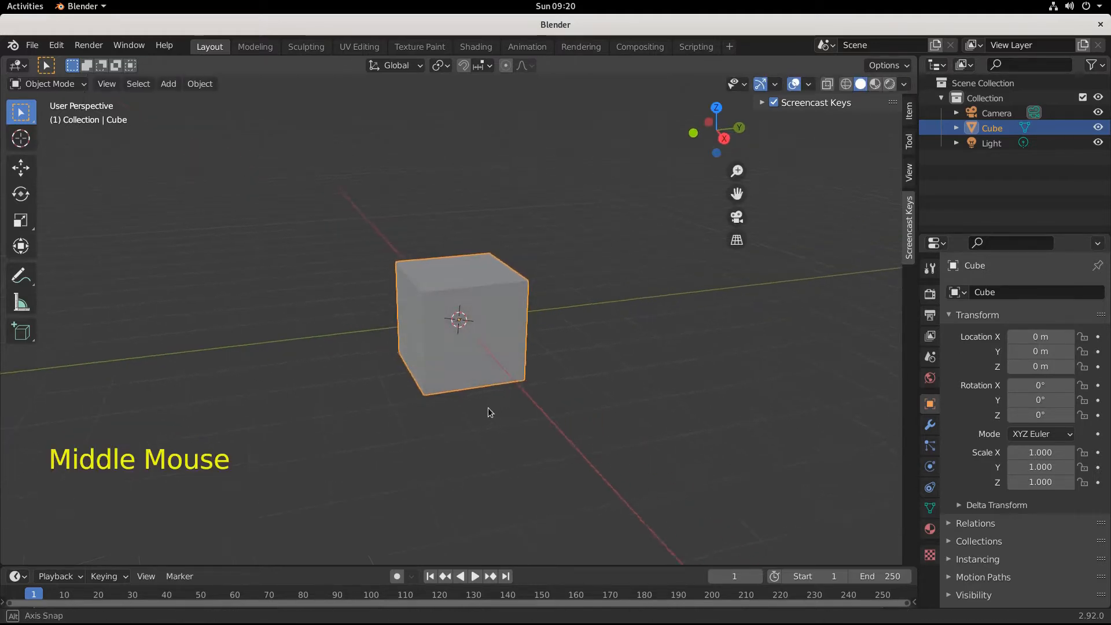
{"action": "left_click", "coordinate": [437, 65]}
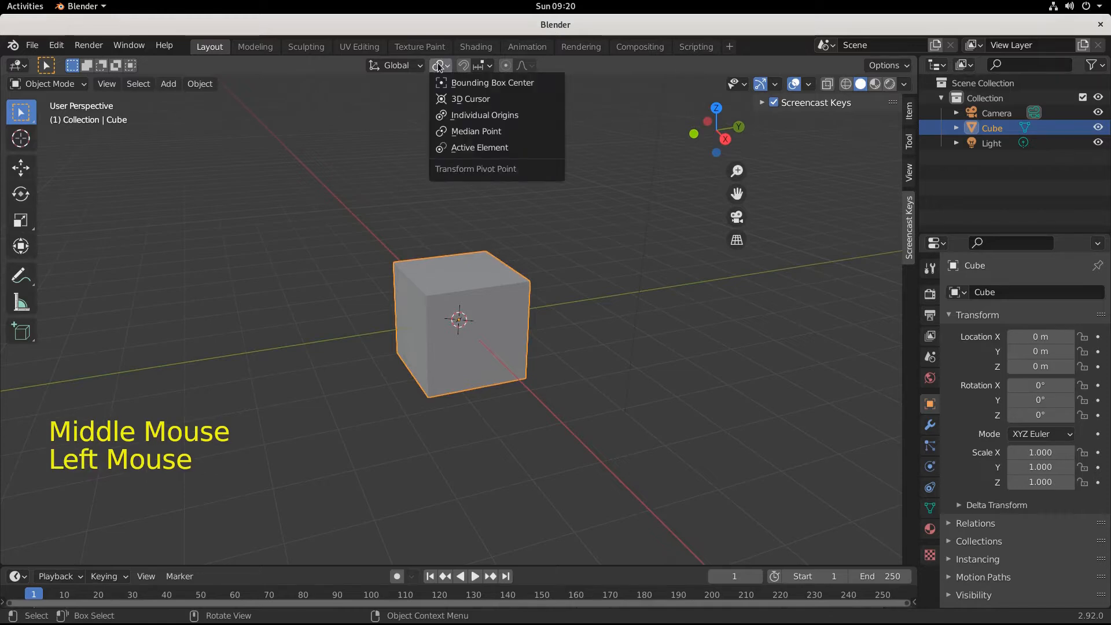
{"action": "mouse_move", "coordinate": [484, 115]}
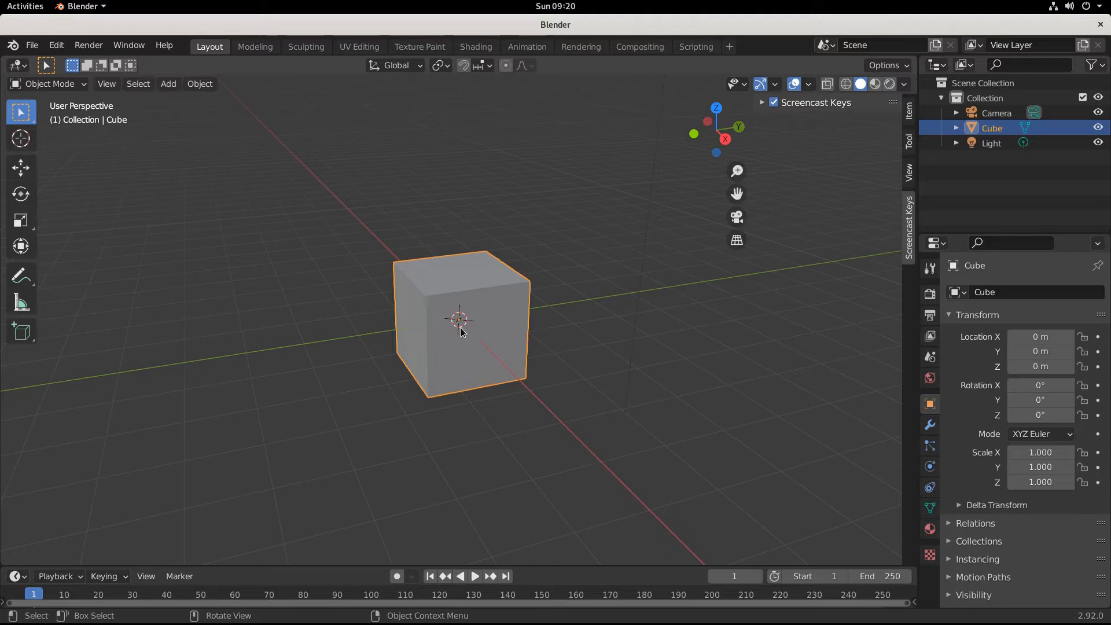
{"action": "key", "text": "KP_1"}
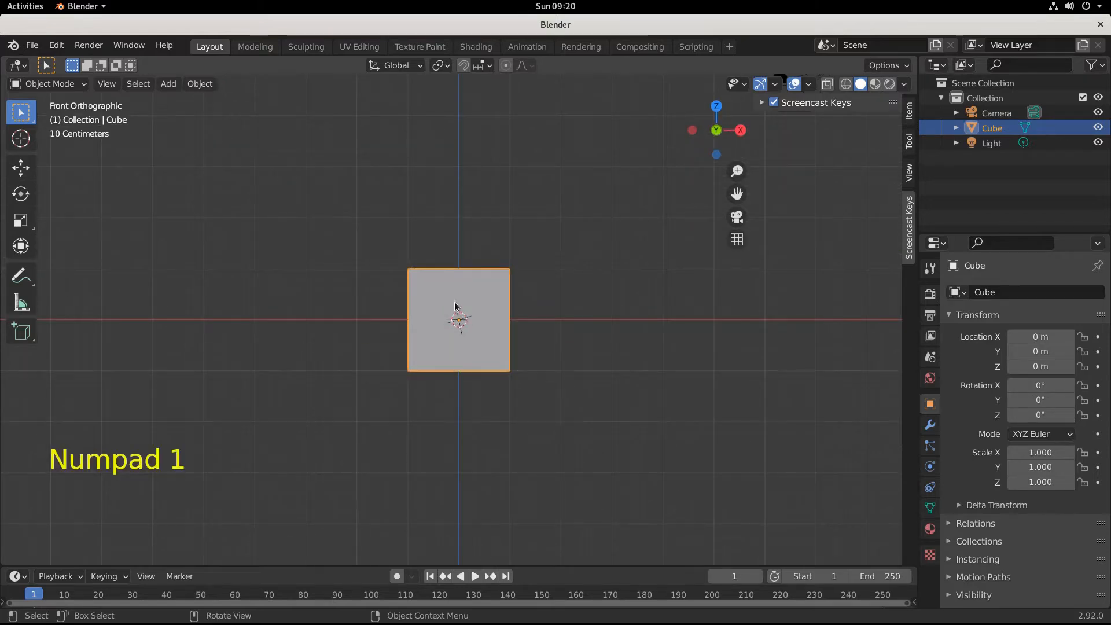
{"action": "key", "text": "KP_3"}
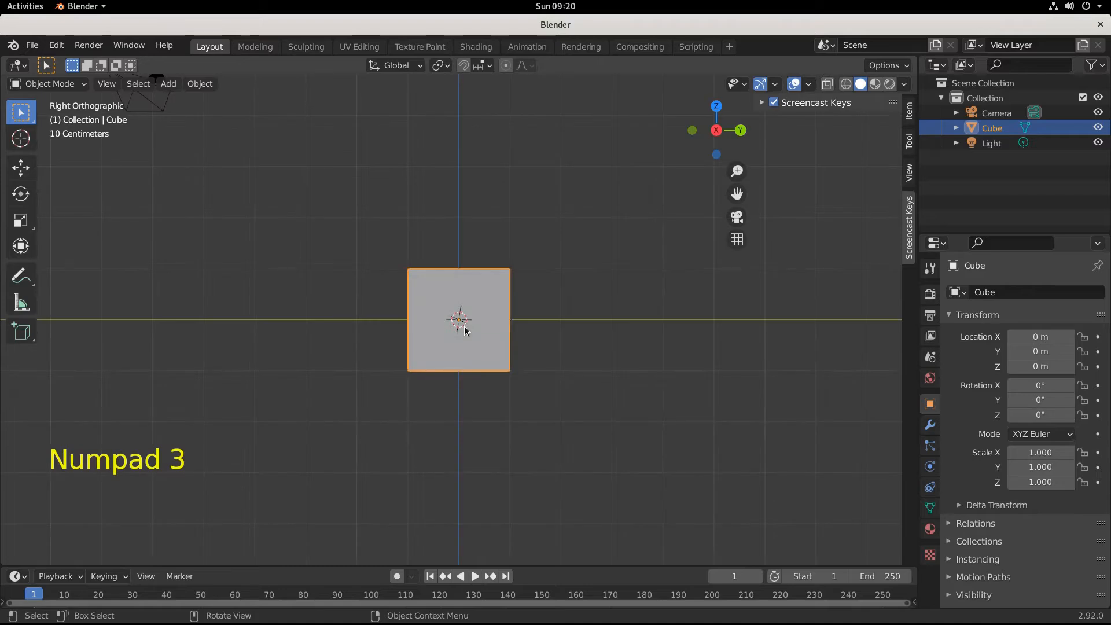
{"action": "scroll", "scroll_direction": "down", "scroll_amount": 3}
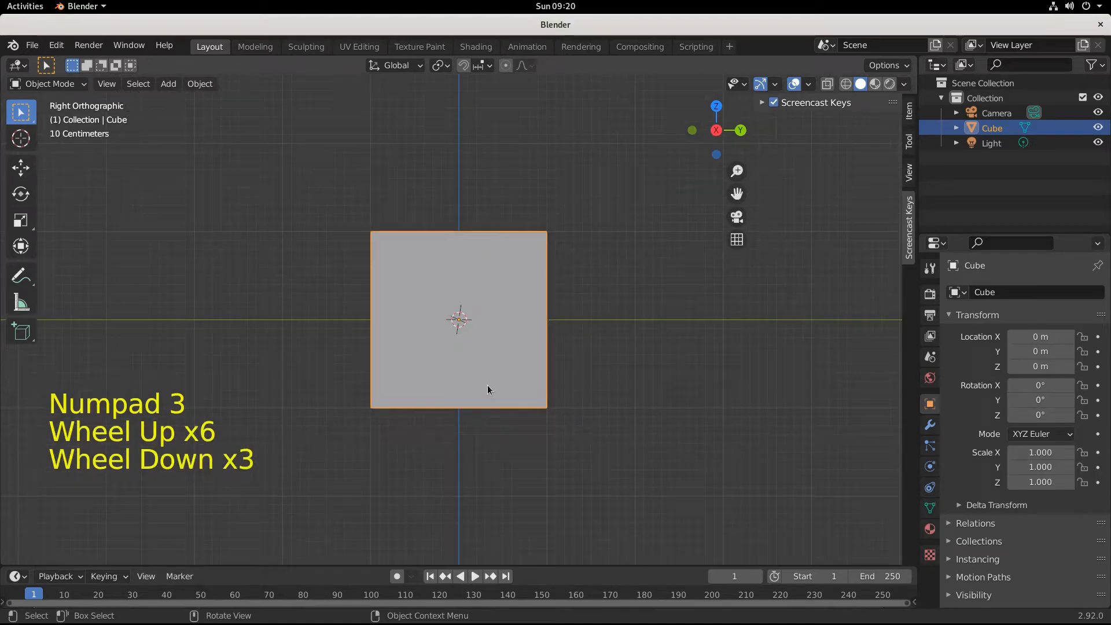
{"action": "key", "text": "r"}
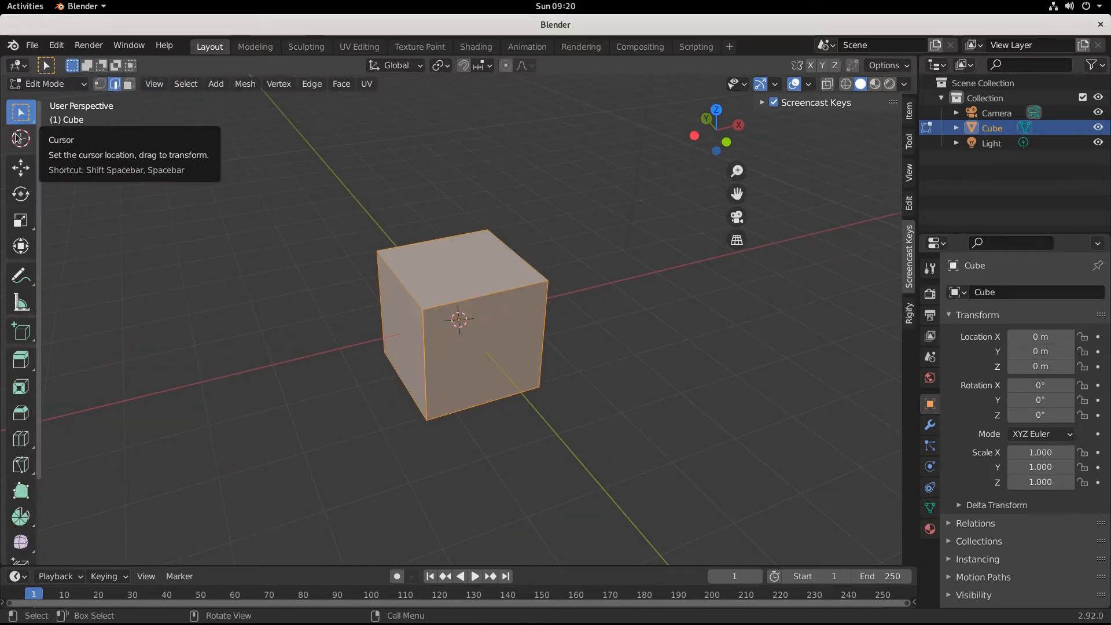
Deselect the mesh and place the 3D cursor on the cube's upper-left edge
{"action": "double_click", "coordinate": [395, 272]}
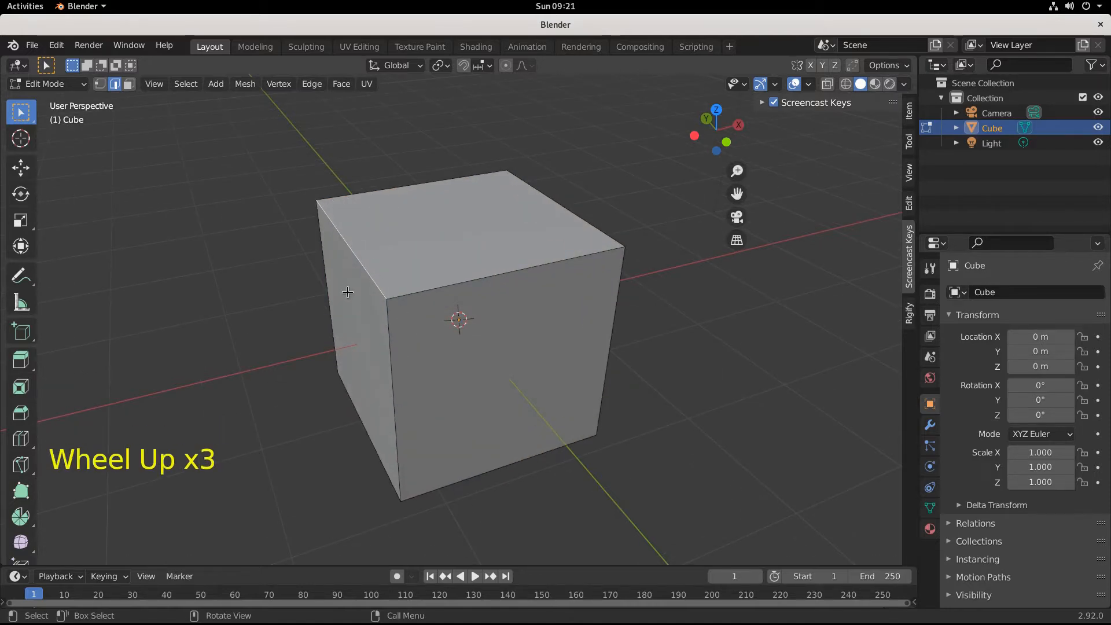
{"action": "left_click", "coordinate": [20, 138]}
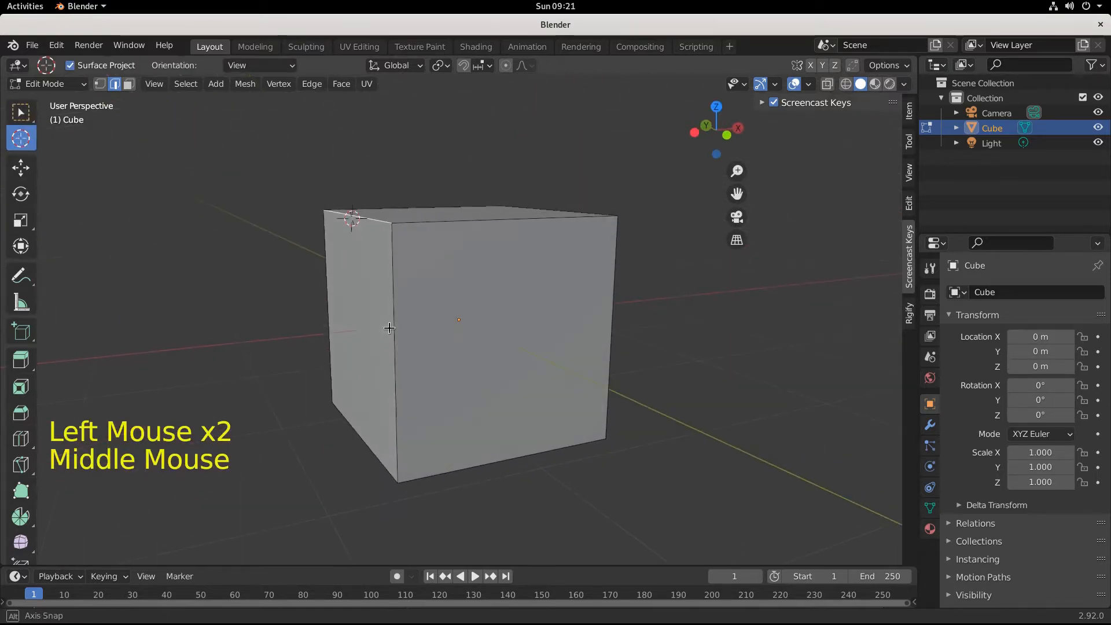
{"action": "scroll", "scroll_direction": "up", "scroll_amount": 3}
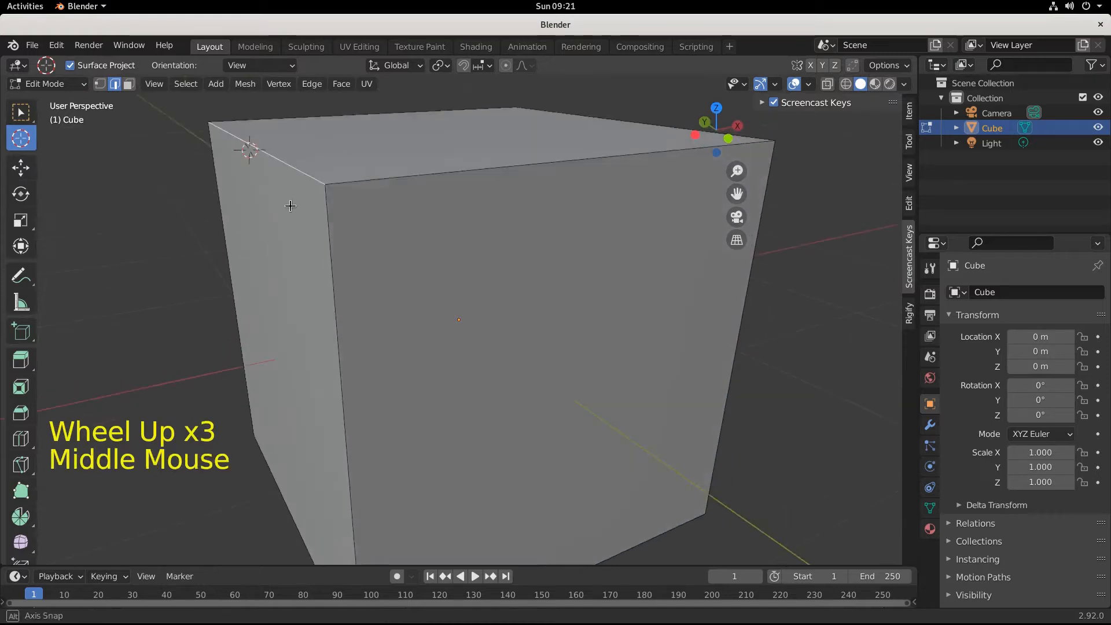
{"action": "scroll", "scroll_direction": "down", "scroll_amount": 3}
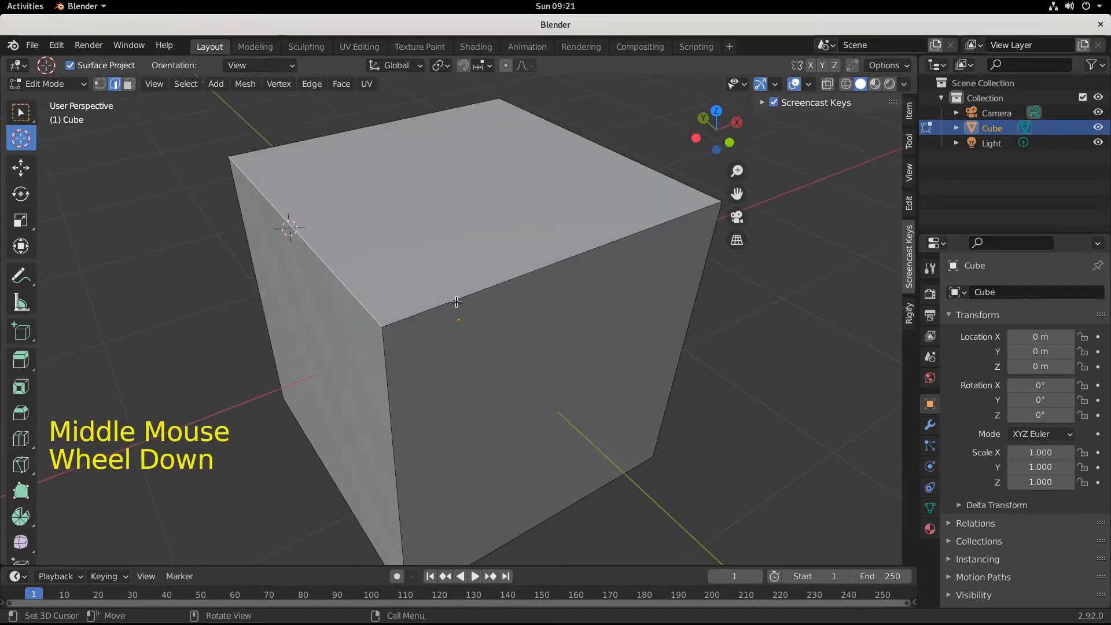
{"action": "scroll", "scroll_direction": "down", "scroll_amount": 3}
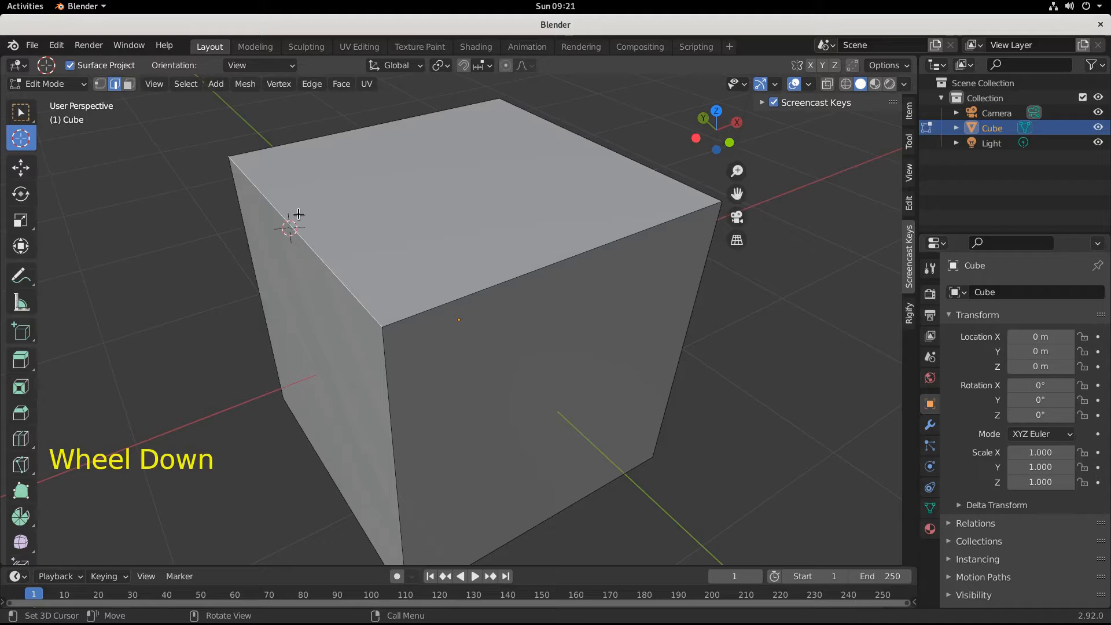
Open the Shift+S snap menu, dismiss it, and click the cube's top-left edge
{"action": "key", "text": "shift"}
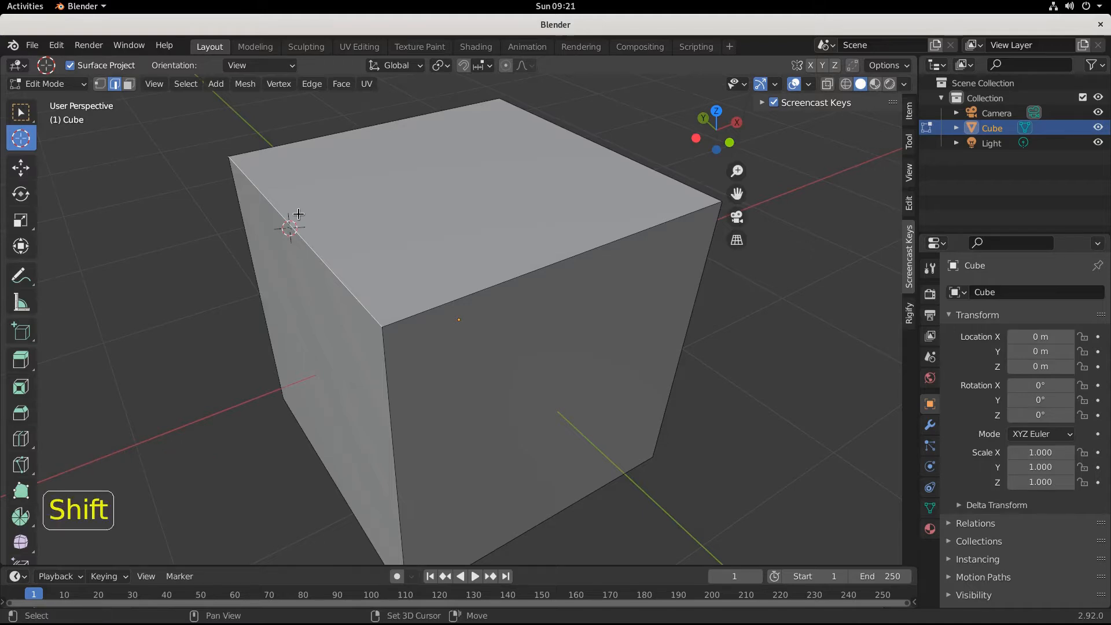
{"action": "key", "text": "shift+s"}
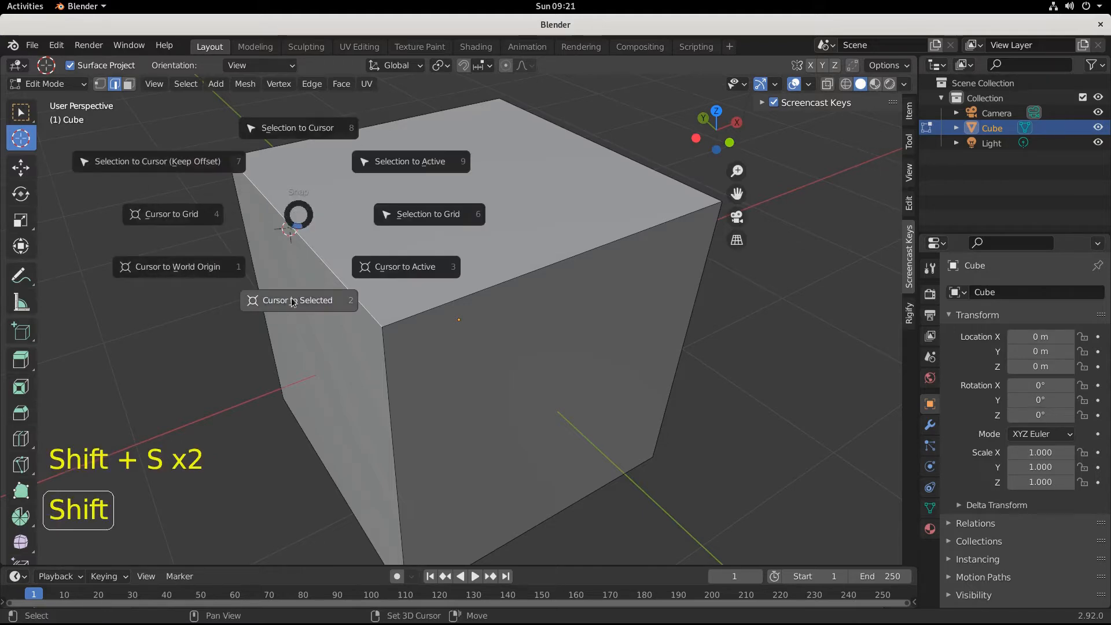
{"action": "mouse_move", "coordinate": [297, 300]}
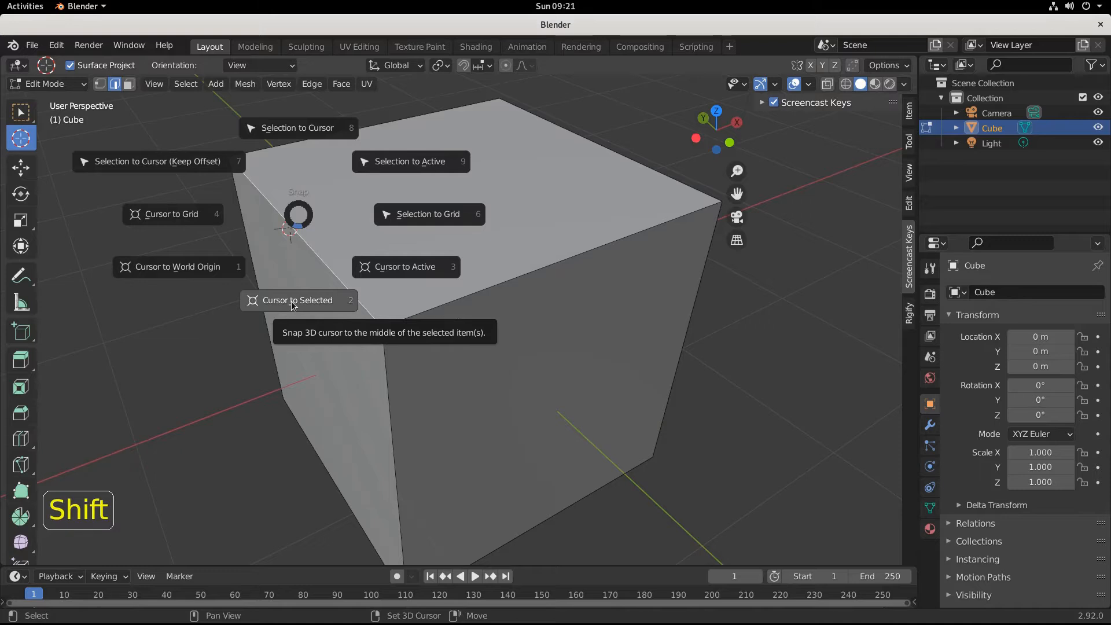
{"action": "left_click", "coordinate": [297, 300]}
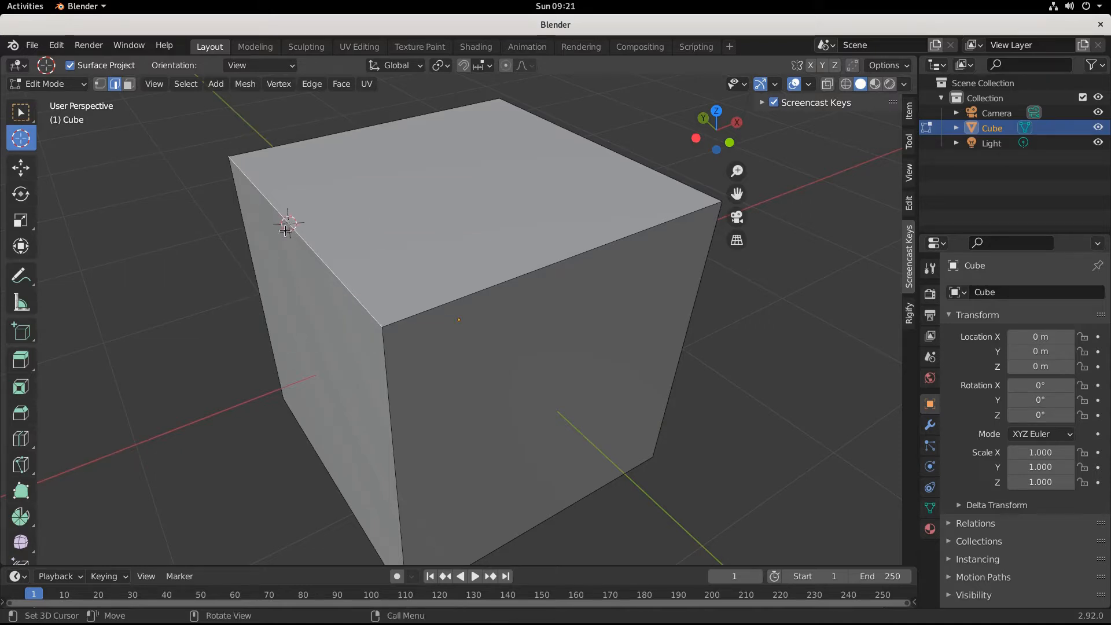
{"action": "mouse_move", "coordinate": [243, 155]}
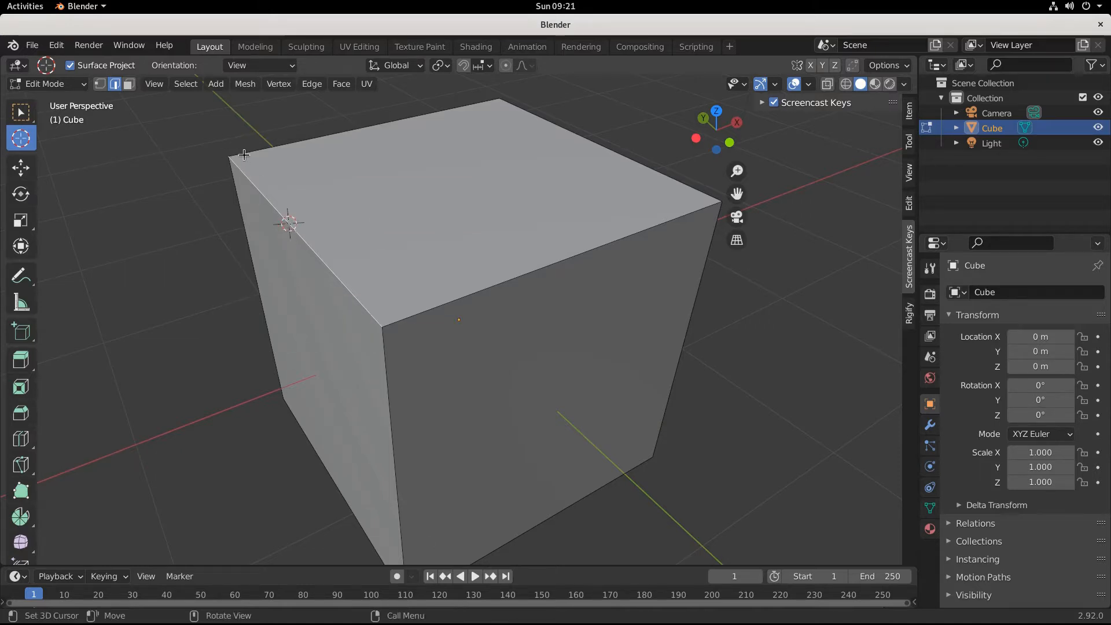
{"action": "mouse_move", "coordinate": [466, 354]}
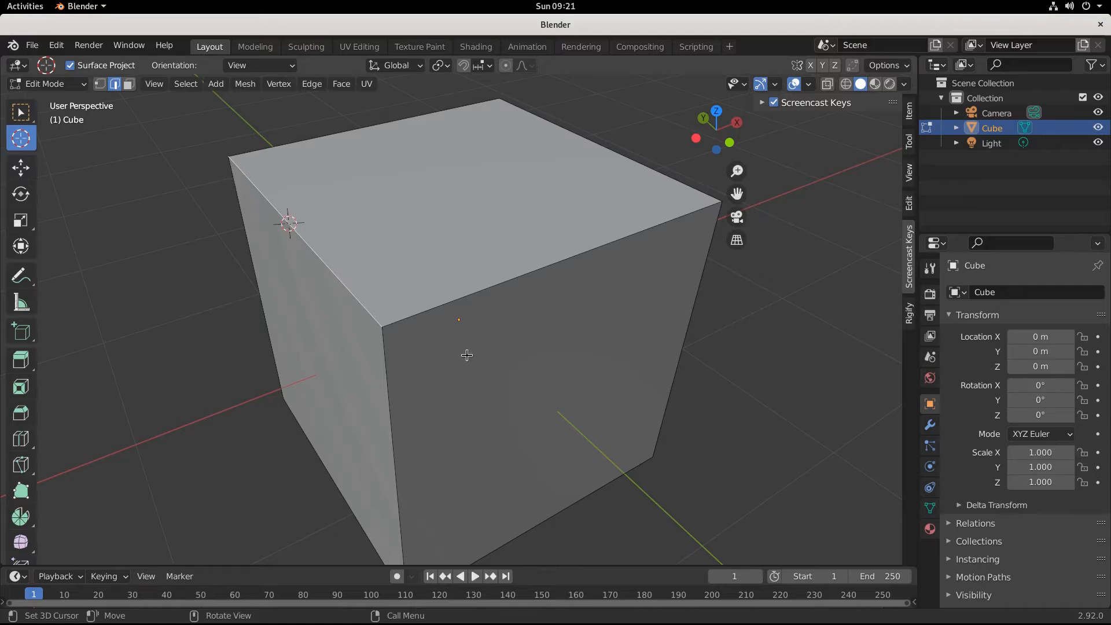
Set the Transform Pivot Point to 3D Cursor
{"action": "scroll", "scroll_direction": "down", "scroll_amount": 3}
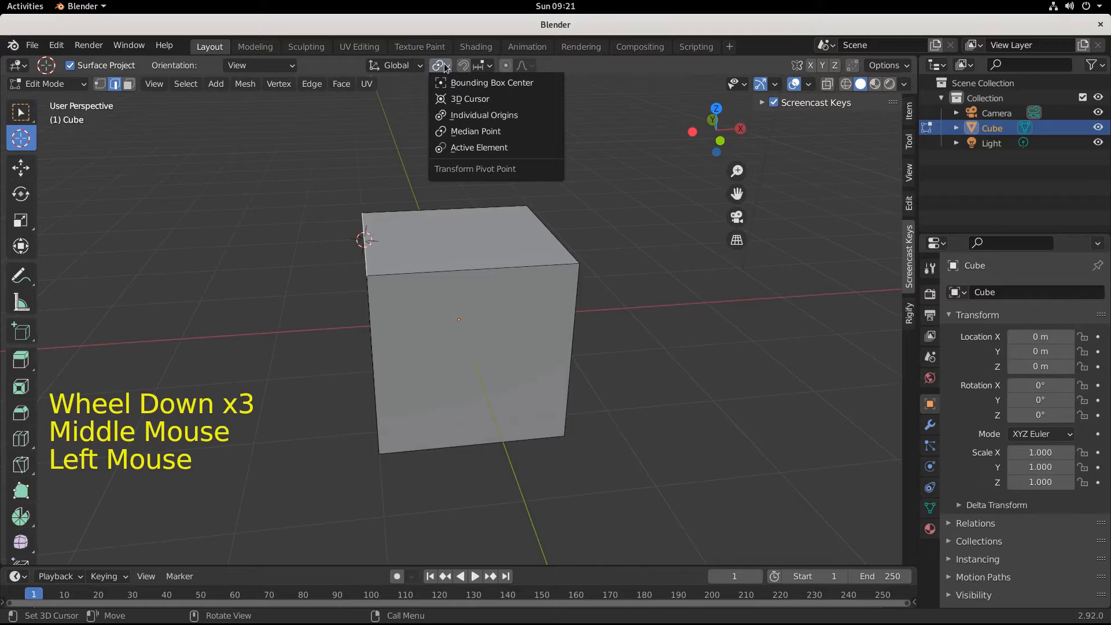
{"action": "mouse_move", "coordinate": [469, 99]}
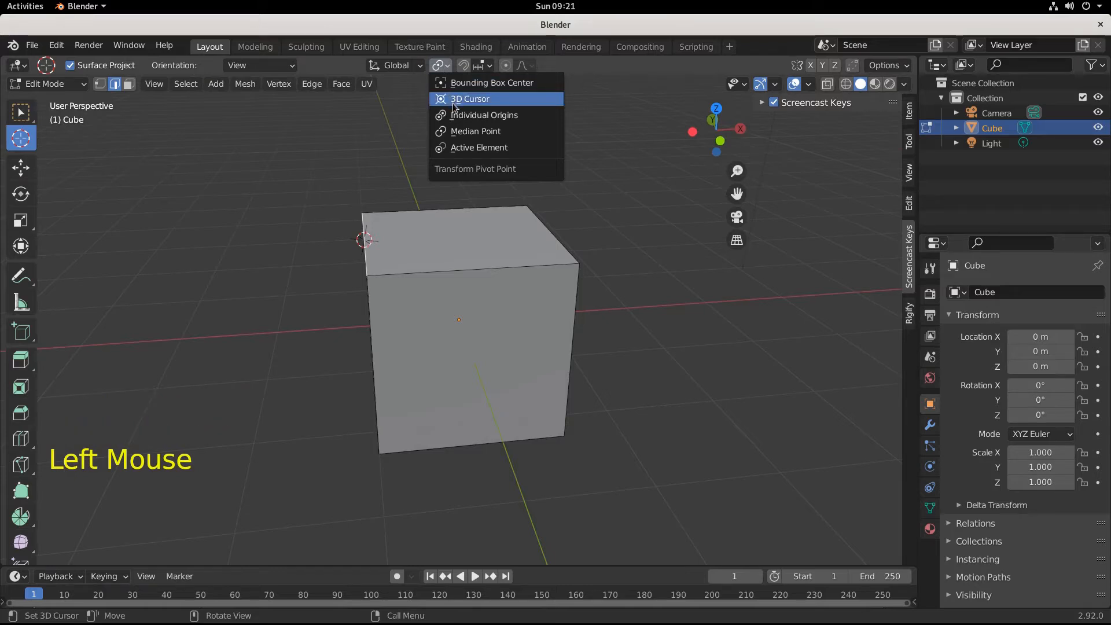
{"action": "left_click", "coordinate": [469, 99]}
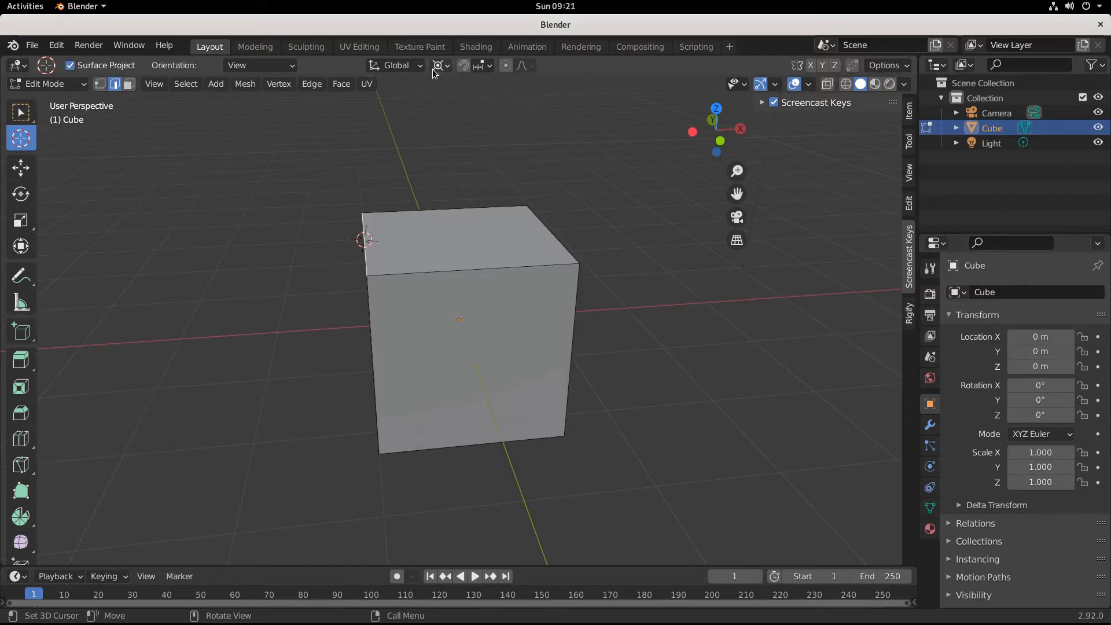
{"action": "left_click", "coordinate": [437, 65]}
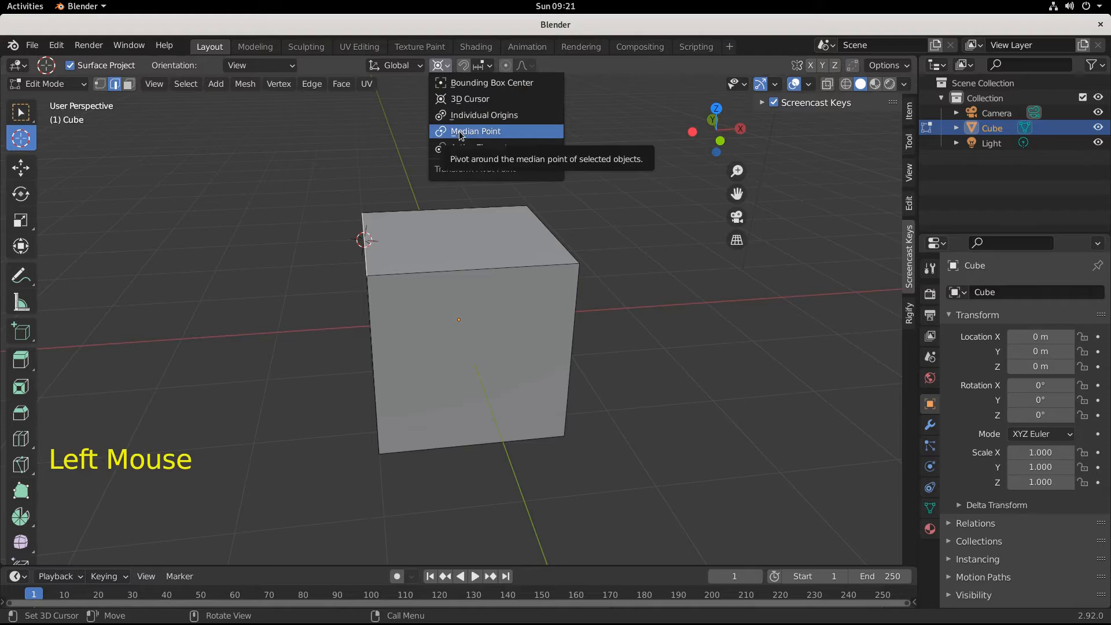
{"action": "mouse_move", "coordinate": [461, 139]}
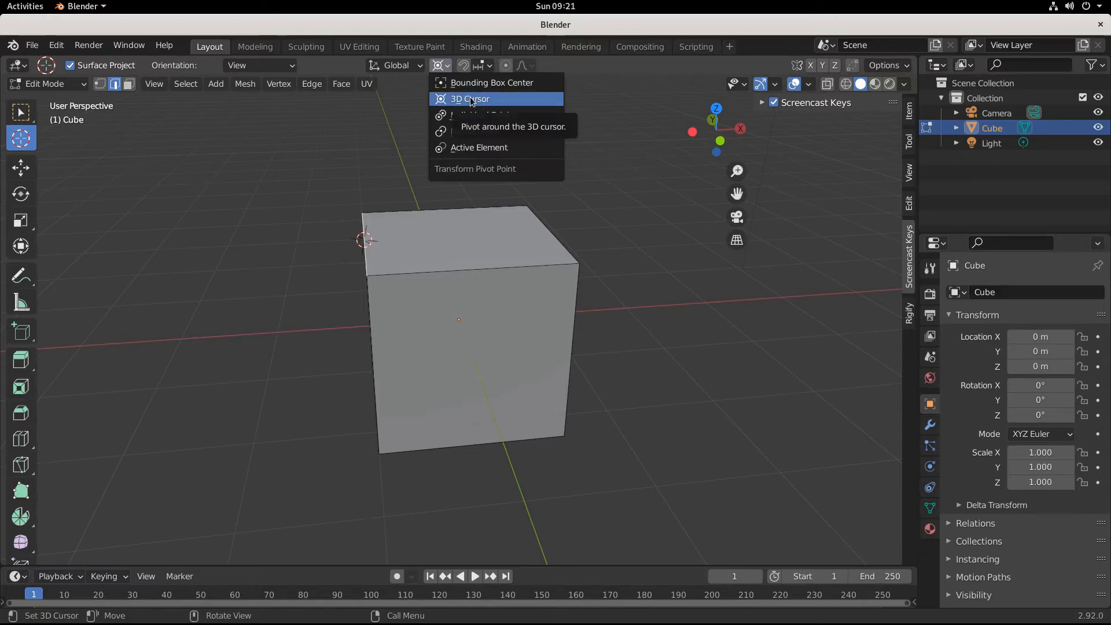
{"action": "left_click", "coordinate": [22, 111]}
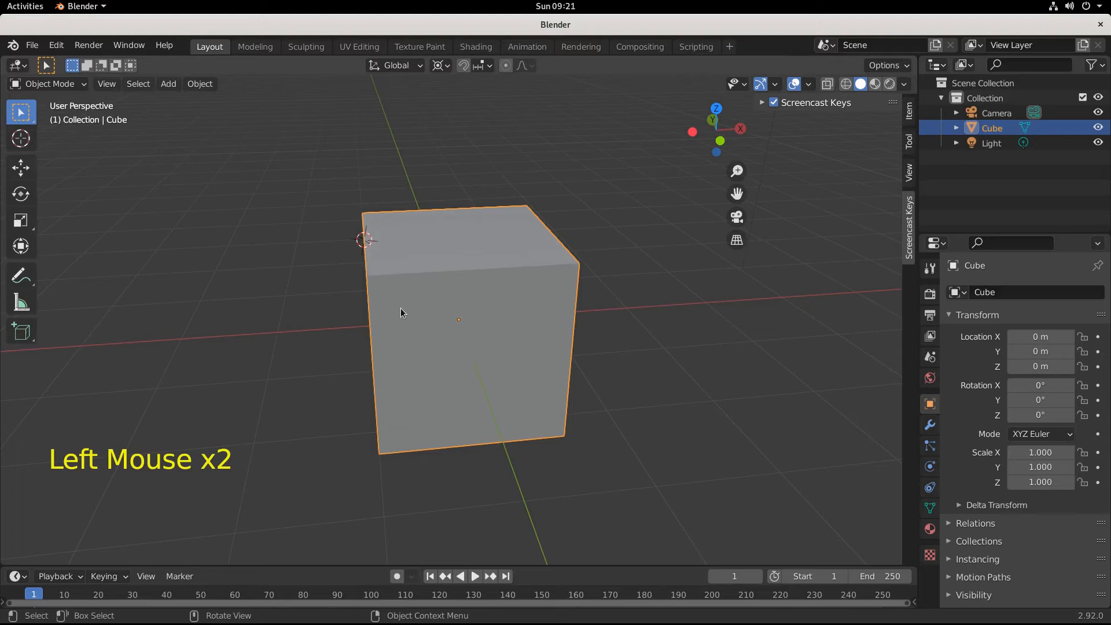
Rotate the cube around the edge cursor, cancel, then check front and side views
{"action": "key", "text": "r"}
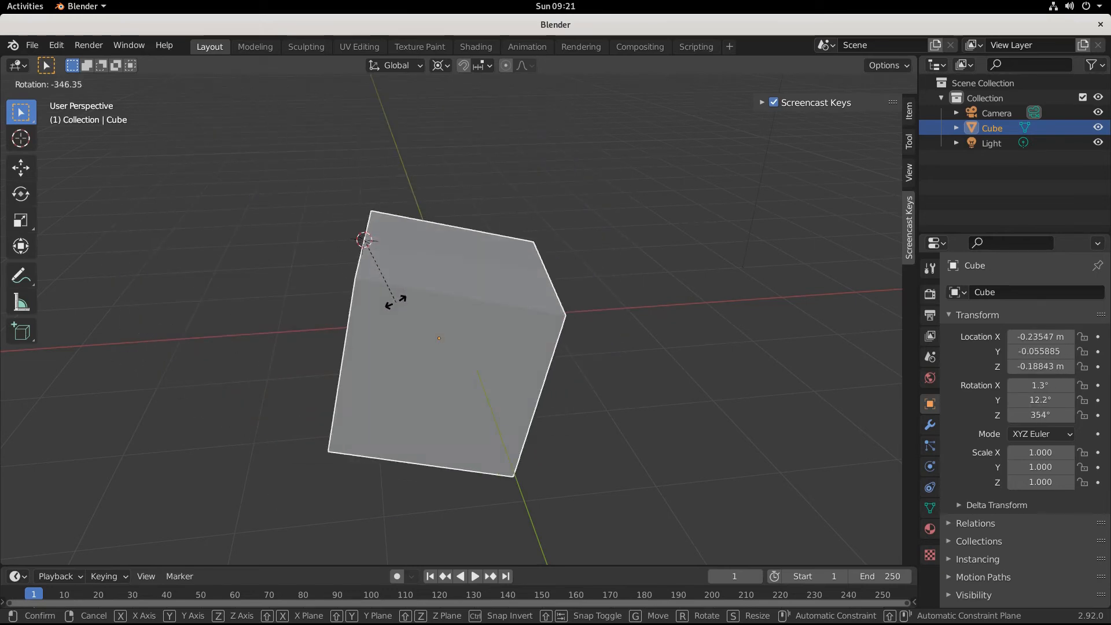
{"action": "key", "text": "KP_1"}
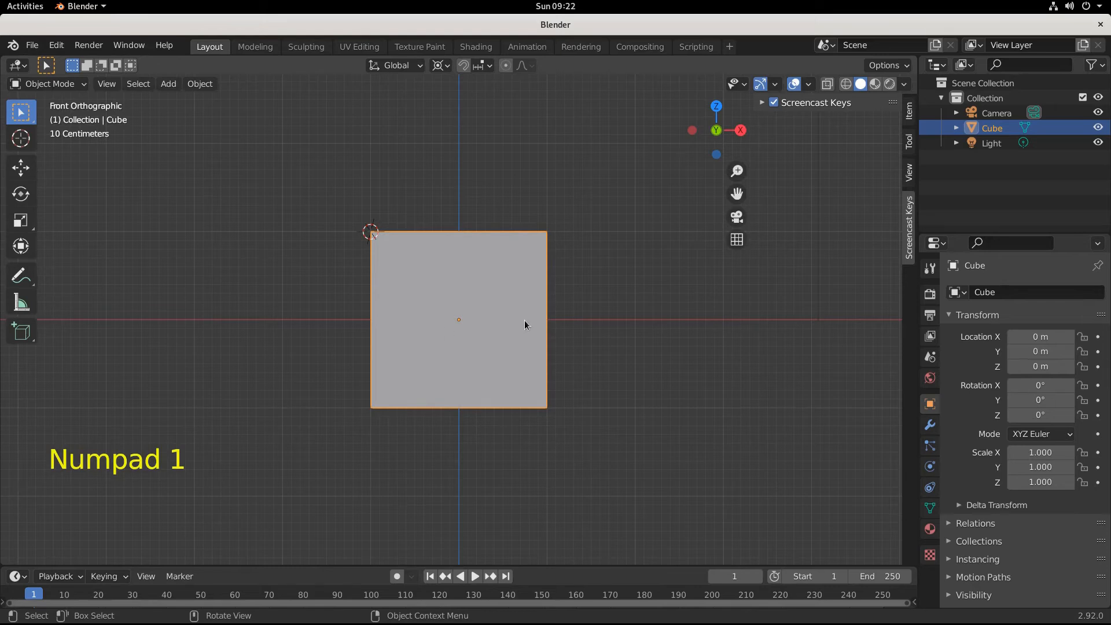
{"action": "mouse_move", "coordinate": [574, 366]}
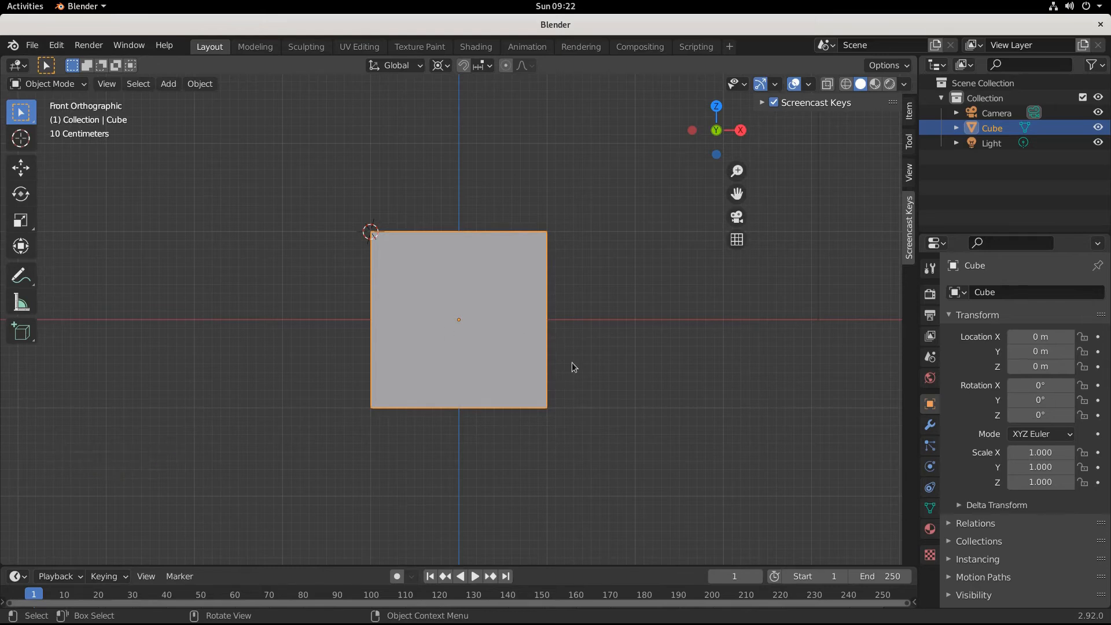
{"action": "key", "text": "r"}
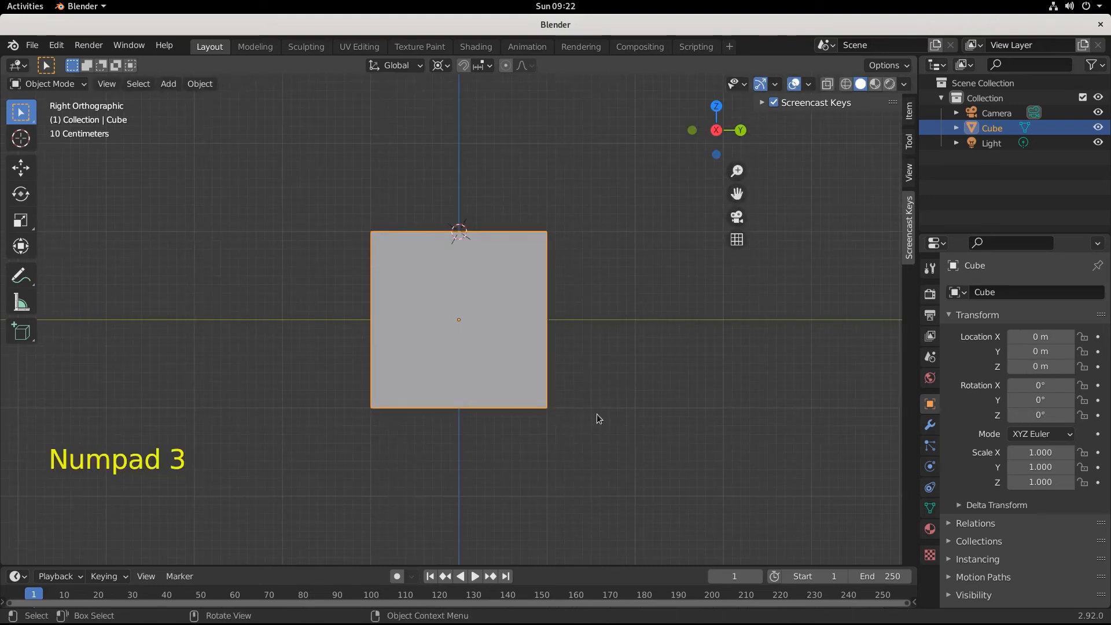
{"action": "key", "text": "r"}
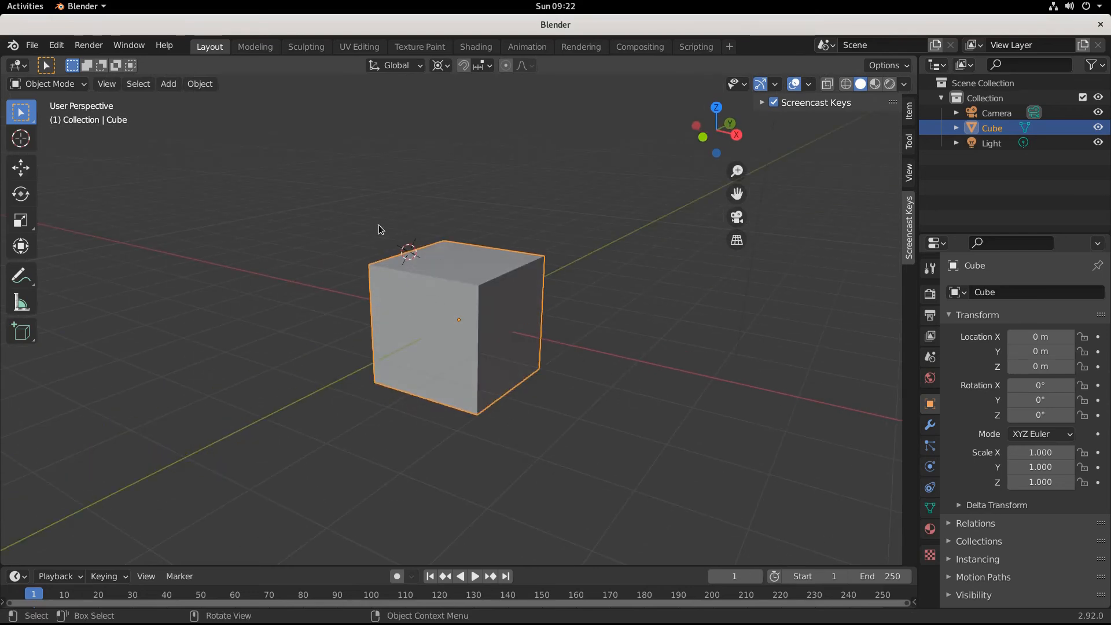
Switch the pivot to Median Point and snap the 3D cursor back with Cursor to Selected
{"action": "left_click", "coordinate": [435, 66]}
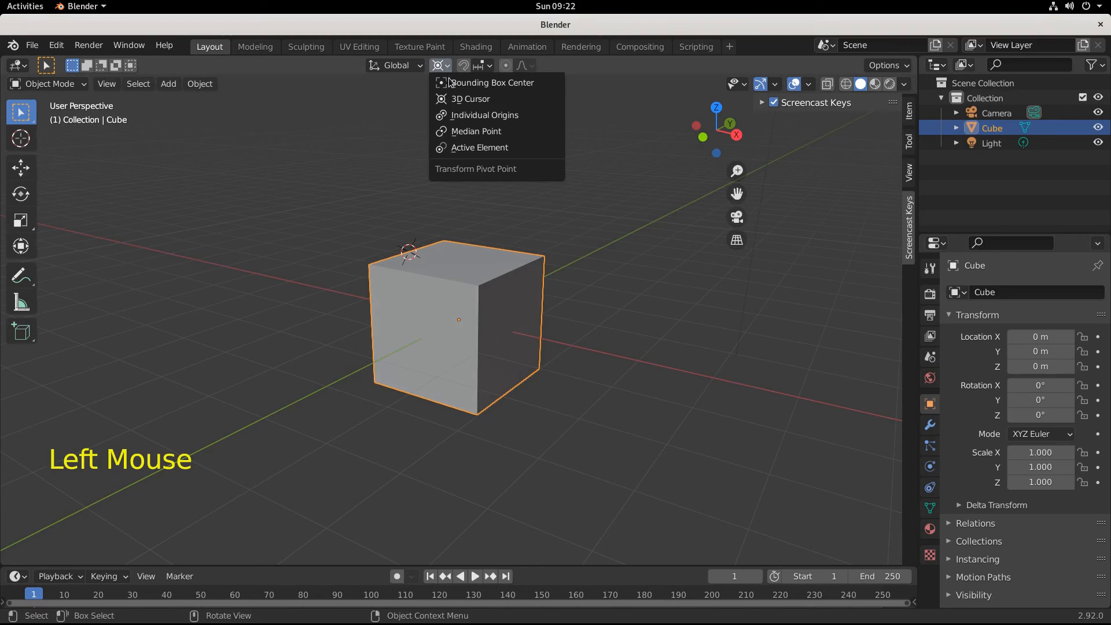
{"action": "mouse_move", "coordinate": [479, 148]}
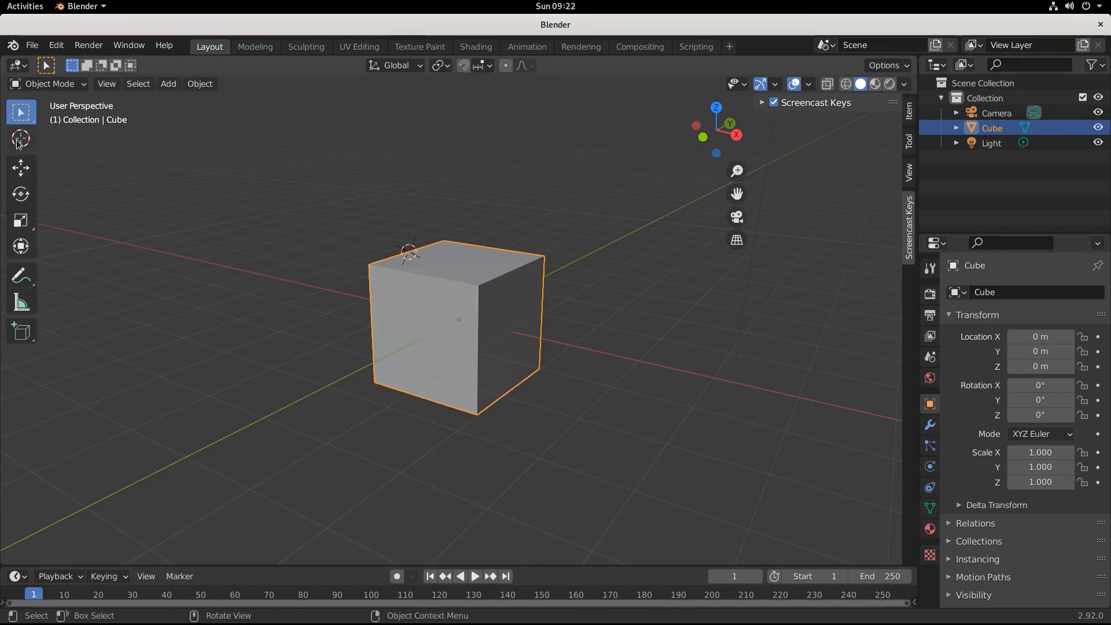
{"action": "left_click", "coordinate": [21, 139]}
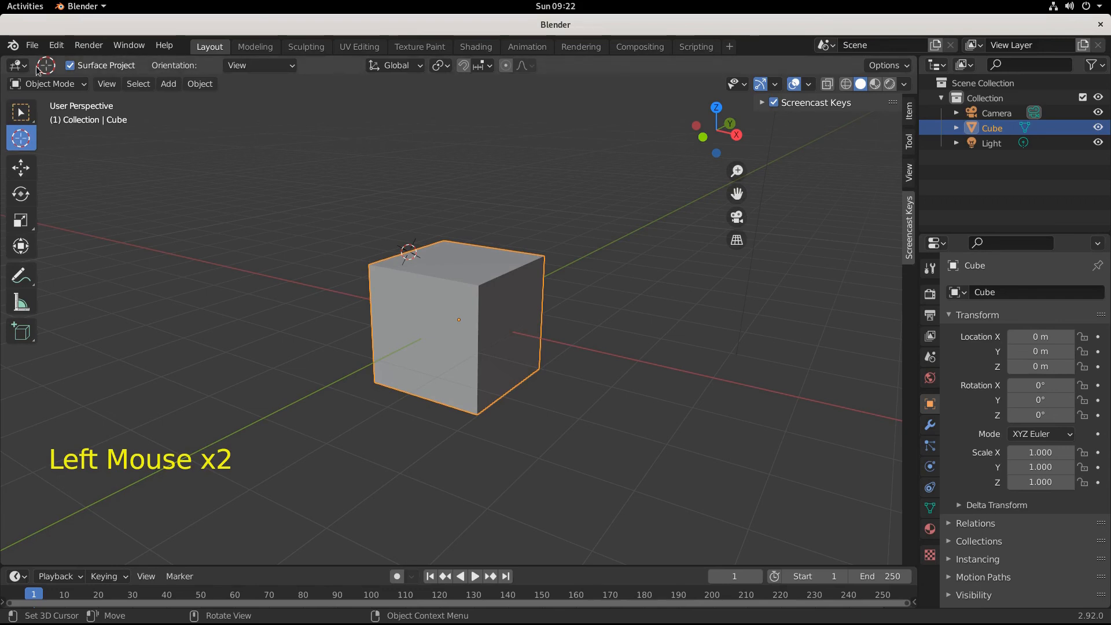
{"action": "key", "text": "shift+s"}
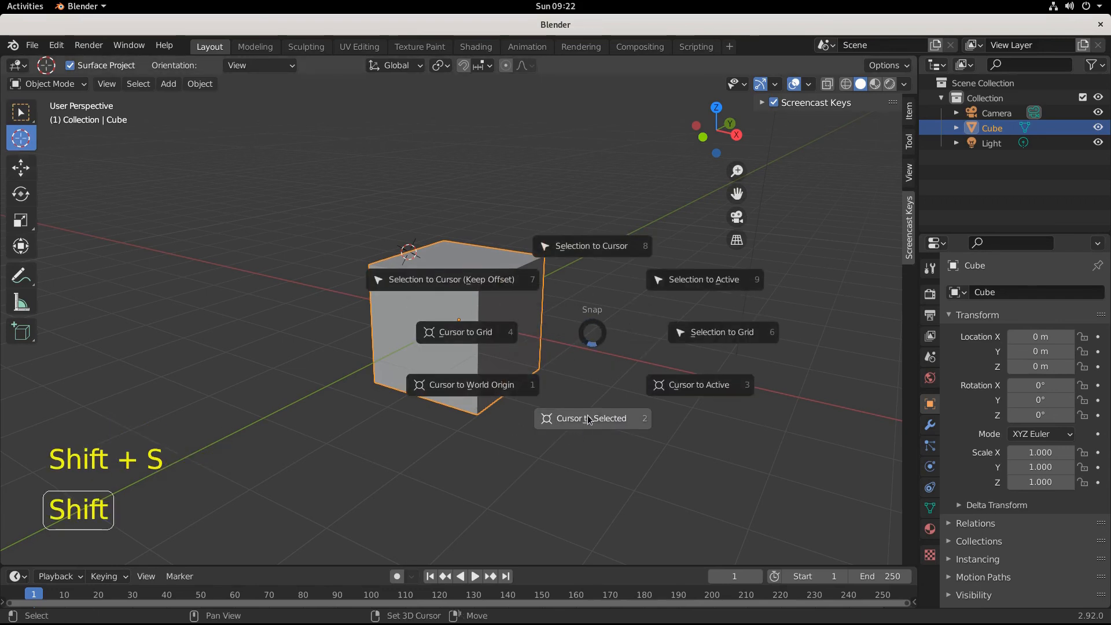
{"action": "left_click", "coordinate": [590, 417]}
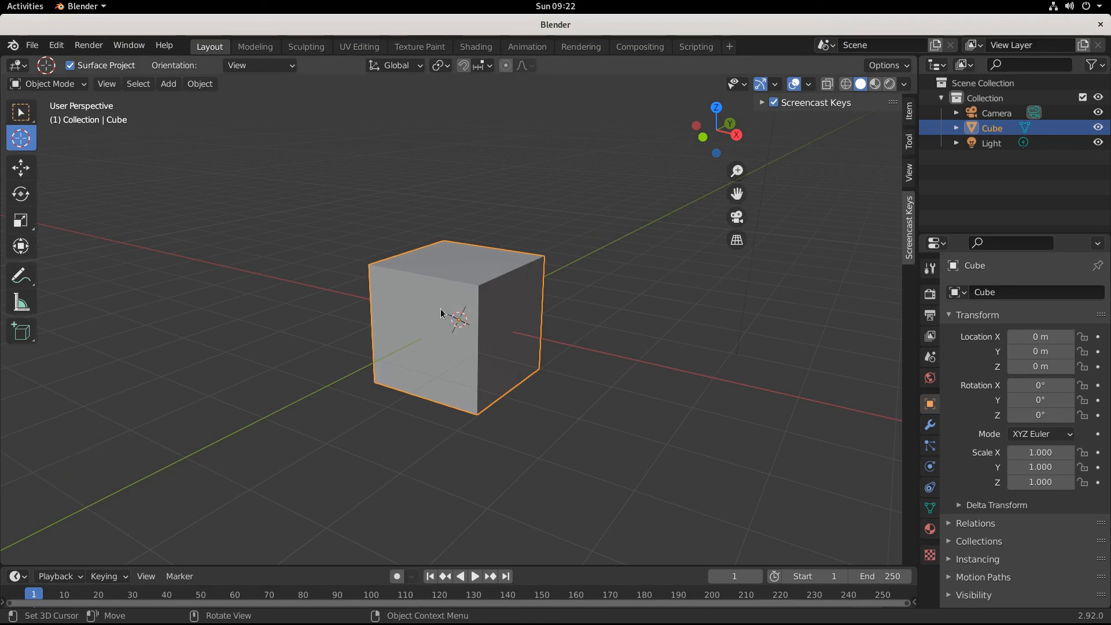